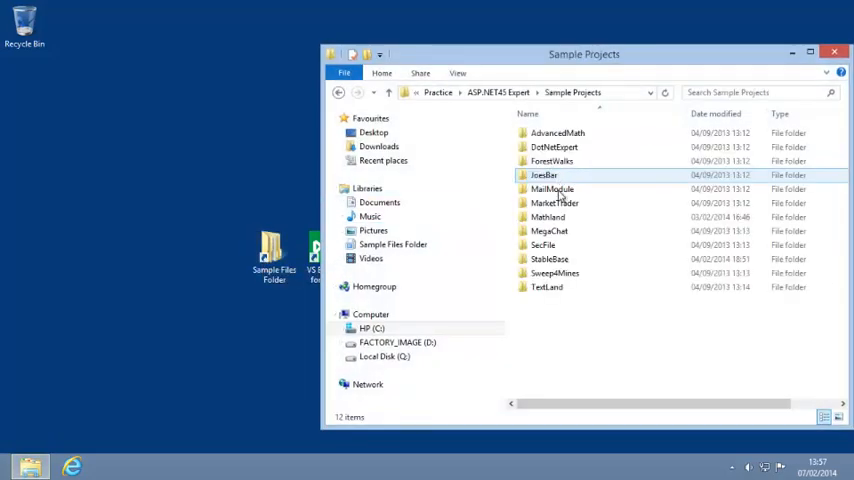
Open the TextLand.sln solution from the TextLand folder in Sample Projects
double_click(548, 288)
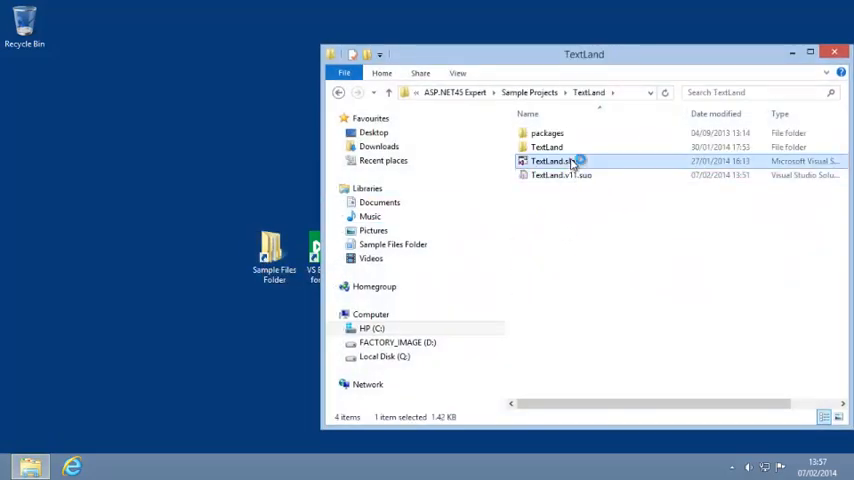
double_click(550, 160)
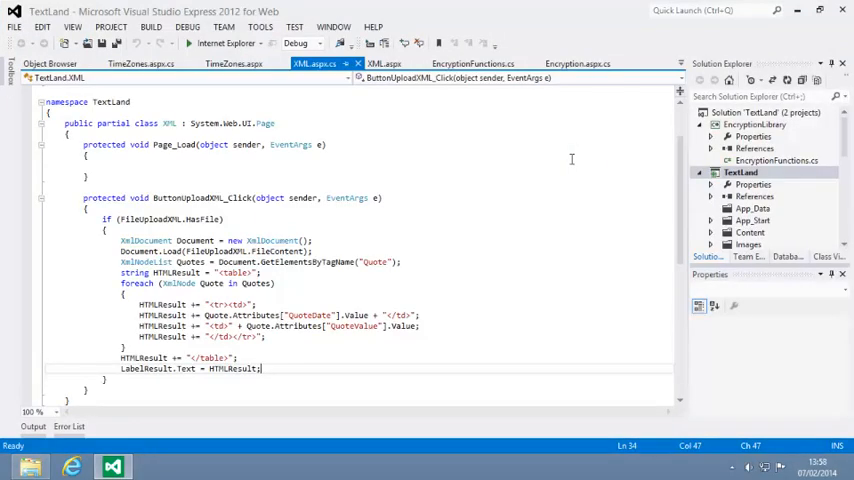
mouse_move(644, 168)
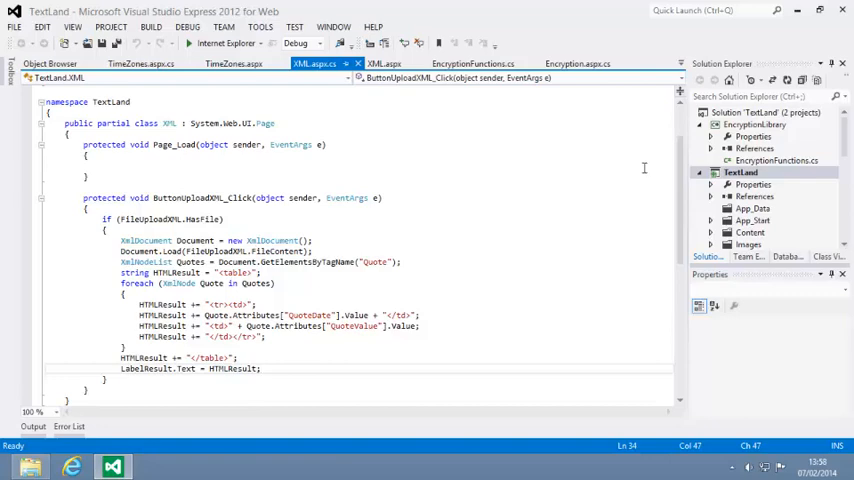
Select RegularExpressions.aspx in the TextLand project and start it in Internet Explorer
left_click(778, 160)
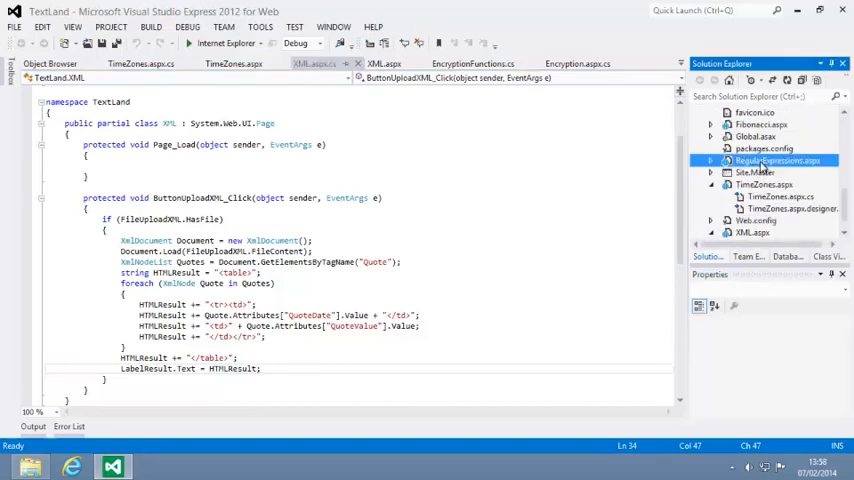
left_click(778, 160)
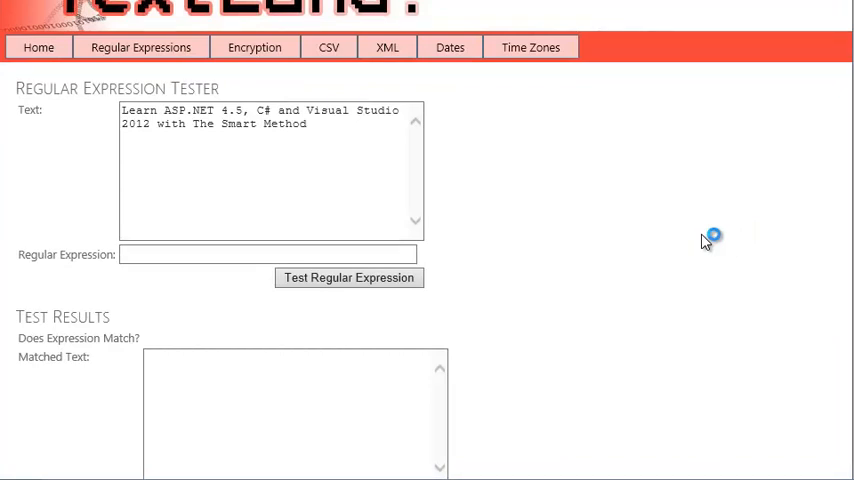
Enter the expression [^ ] and test it so each non-space character is listed as a match
left_click(270, 254)
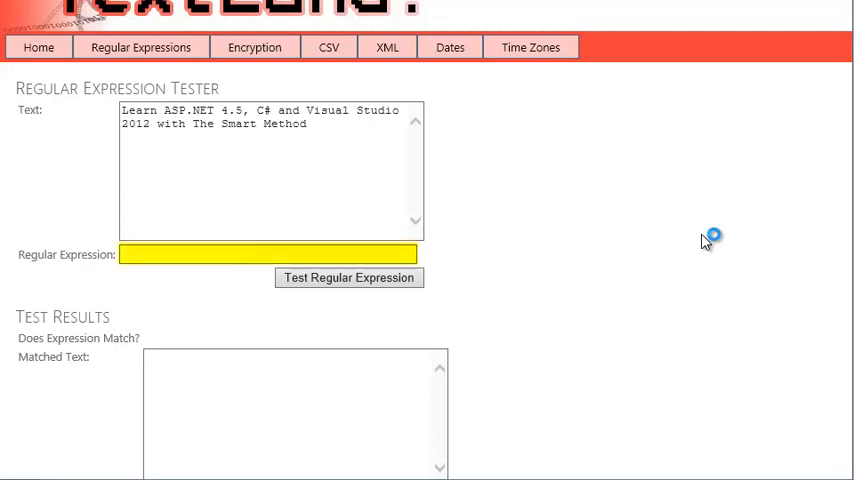
left_click(244, 254)
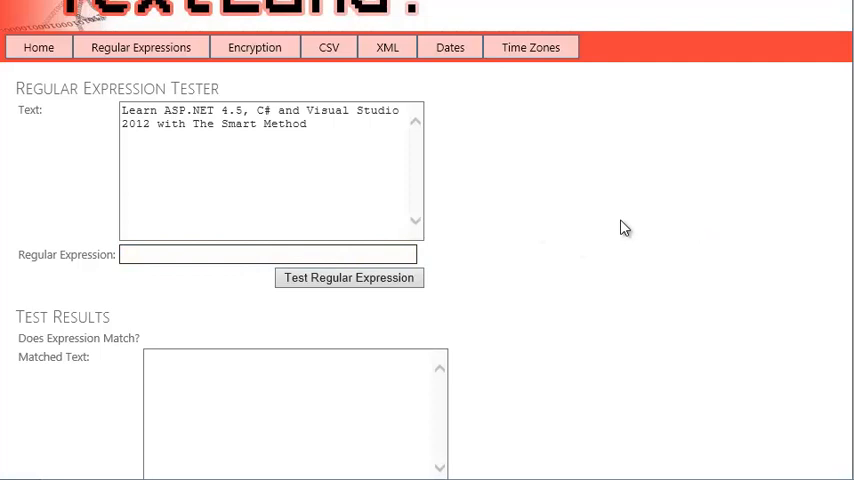
left_click(264, 254)
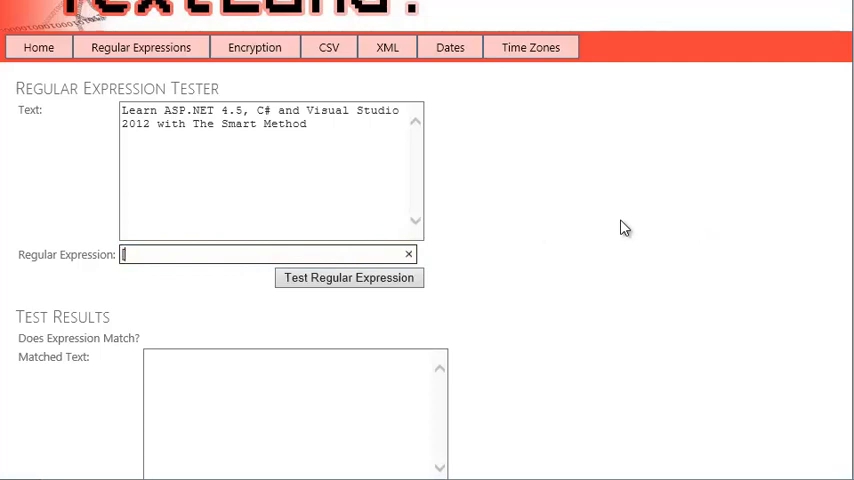
type("^ ]")
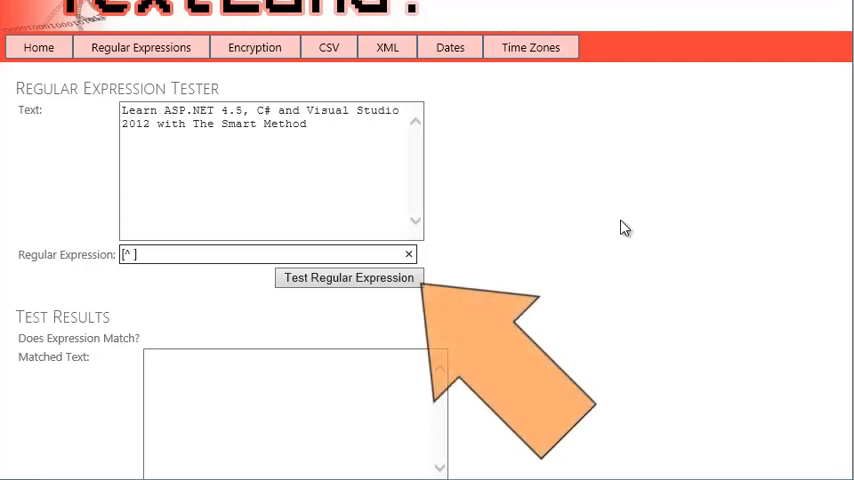
mouse_move(592, 236)
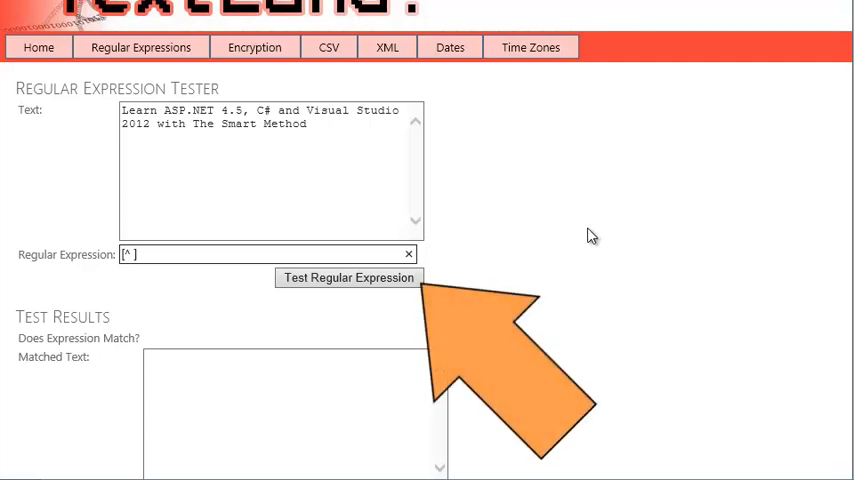
left_click(348, 276)
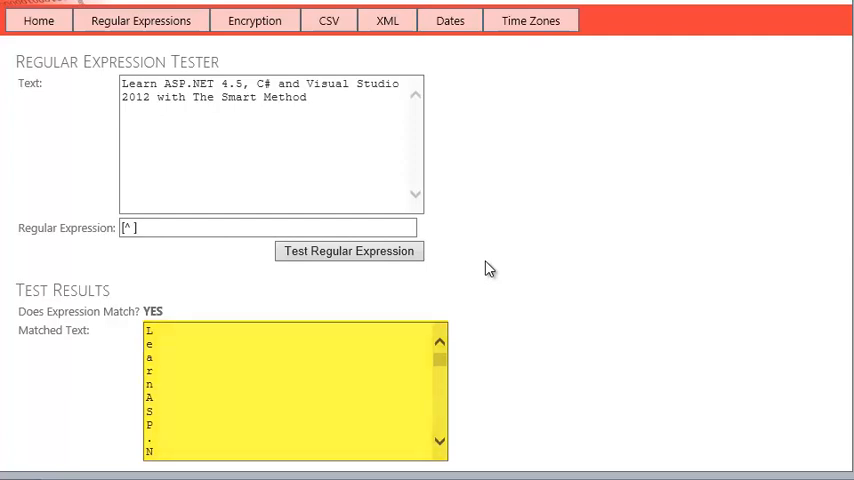
left_click(268, 228)
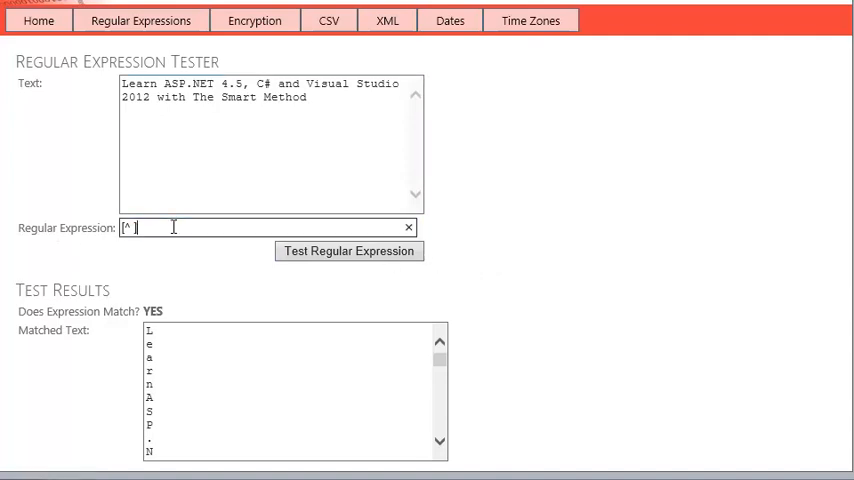
Extend the expression to [^ ]+ so whole words like Learn and ASP.NET match
type("]+")
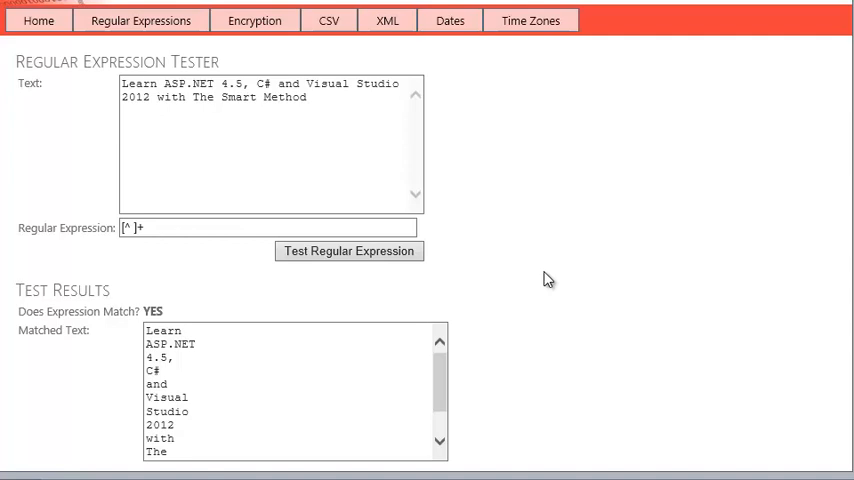
Replace the expression with [^ ]{5} and test it, matching five-character chunks like Learn and Visua
left_click(270, 228)
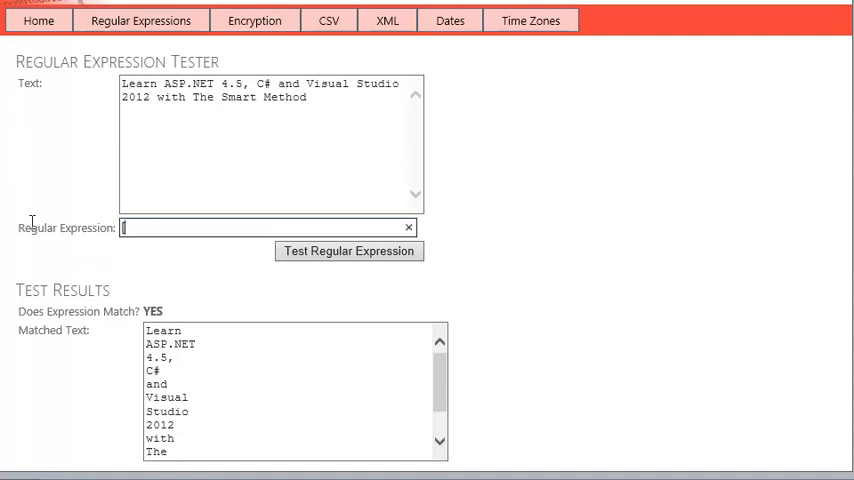
type("^ ]")
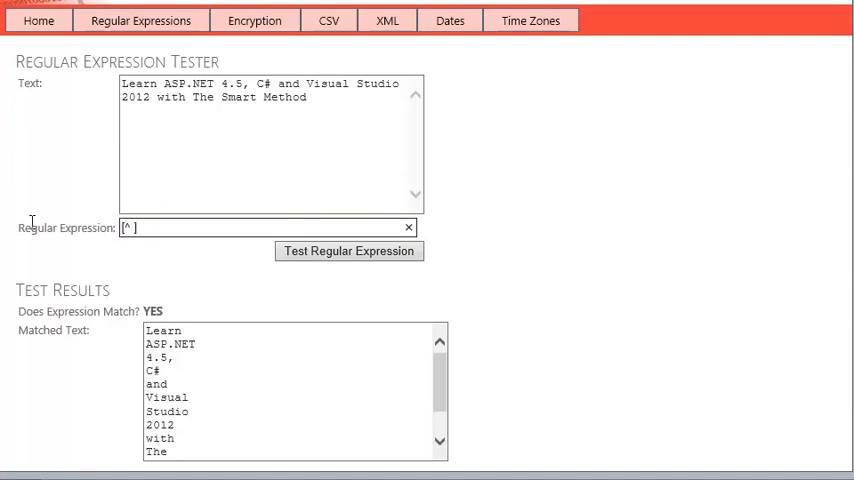
type("{5")
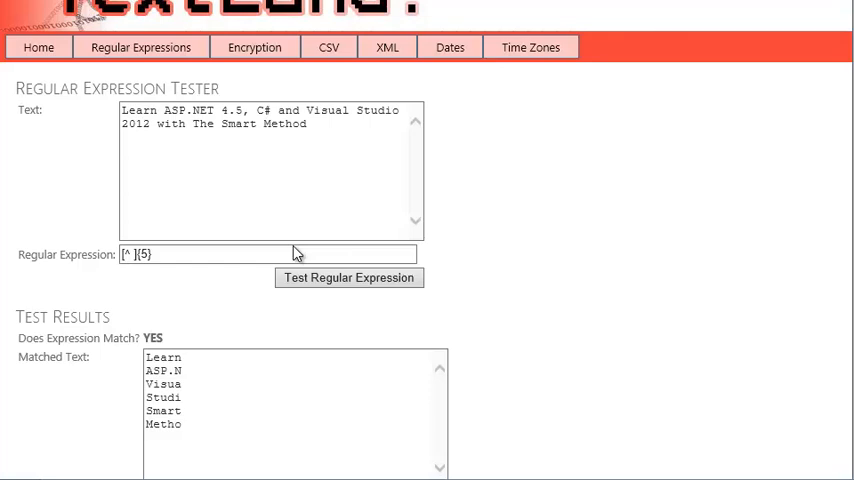
left_click(348, 278)
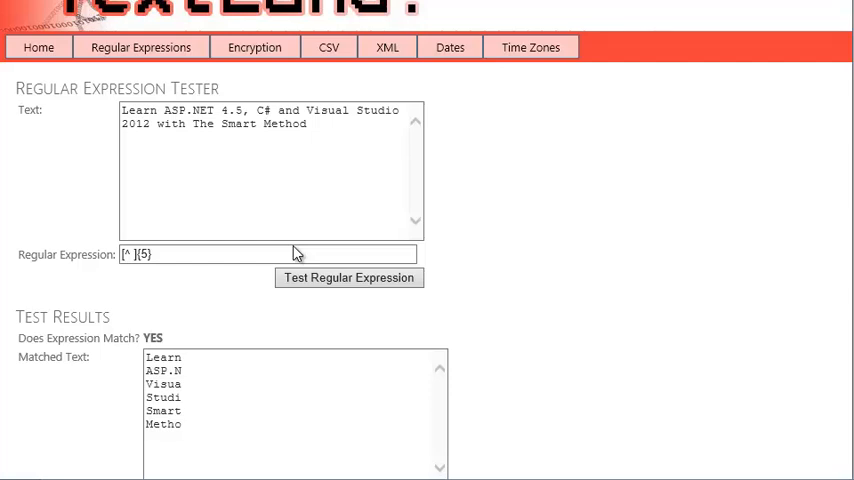
Enter \b[^ ]{5}\b and test it so only Learn and Smart match
left_click(264, 254)
type("\\")
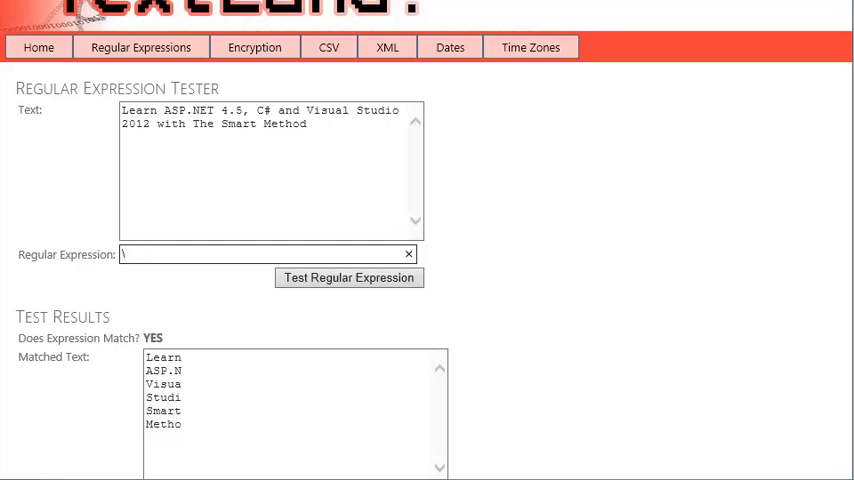
type("b[")
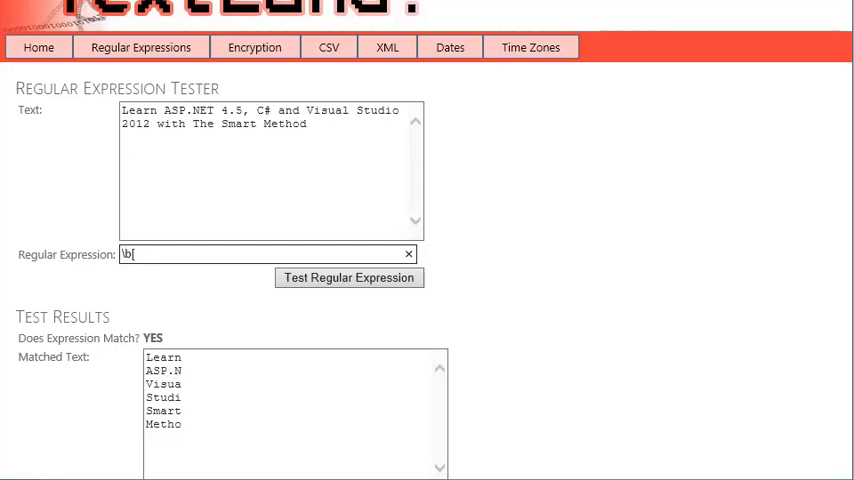
type("[^")
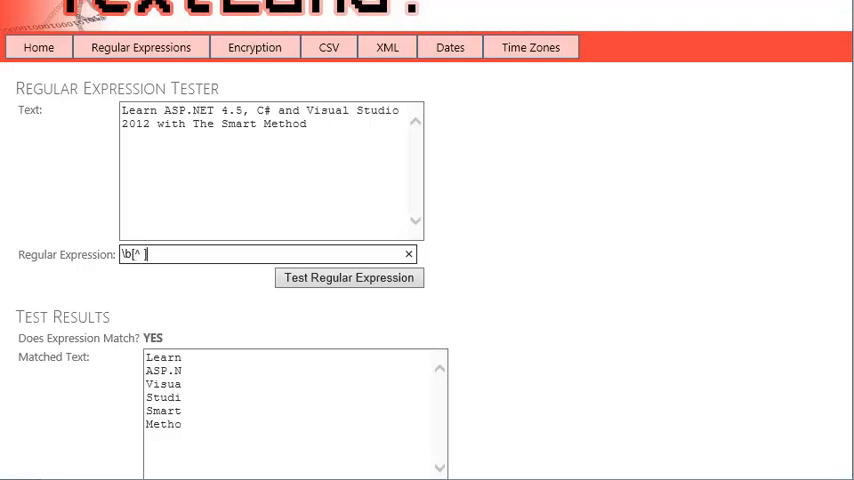
type("{")
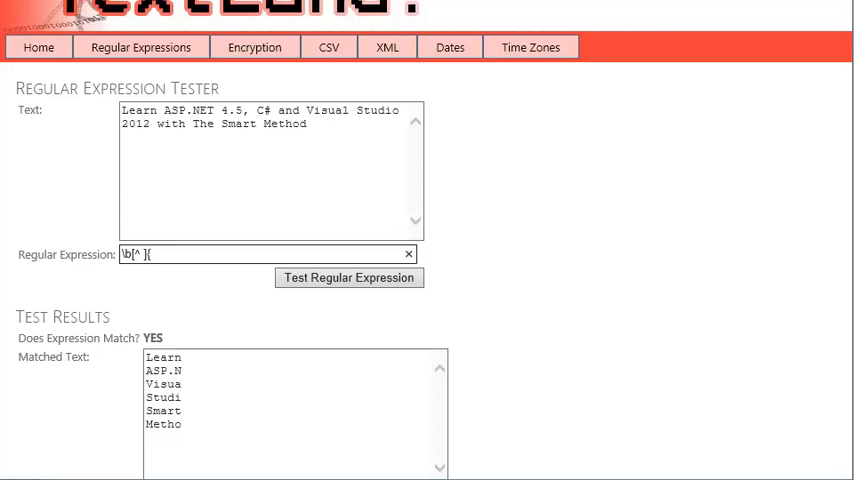
type("5}")
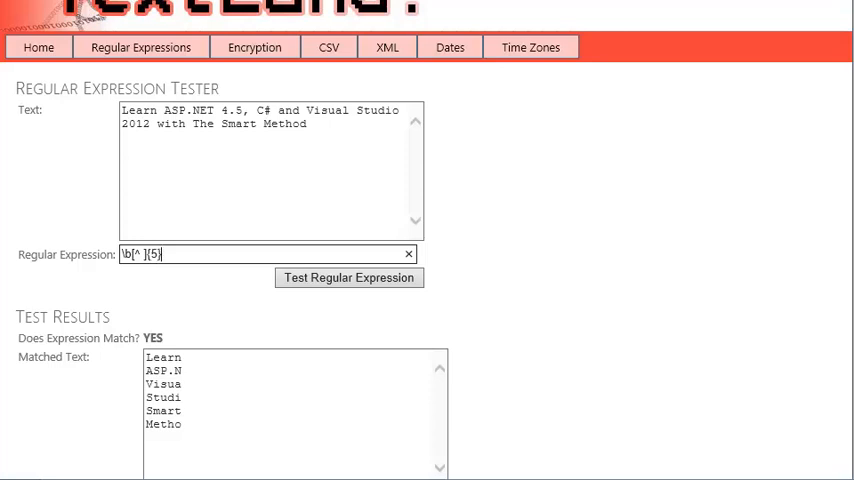
type("\\")
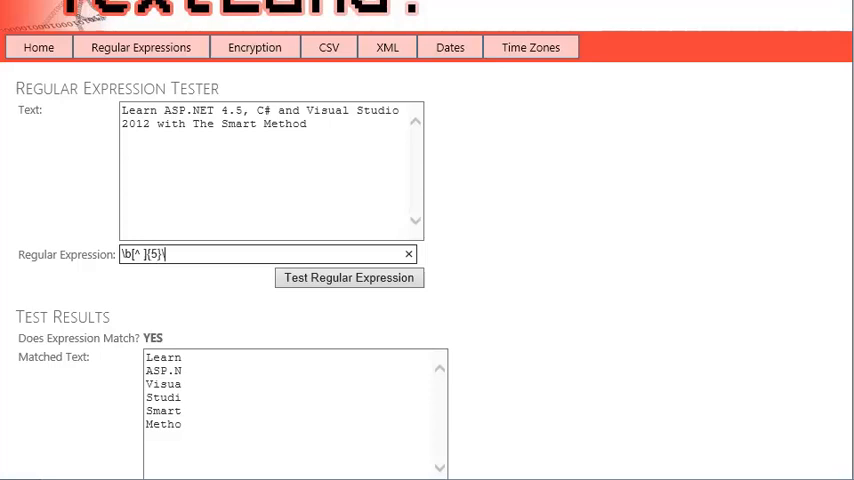
type("\\b")
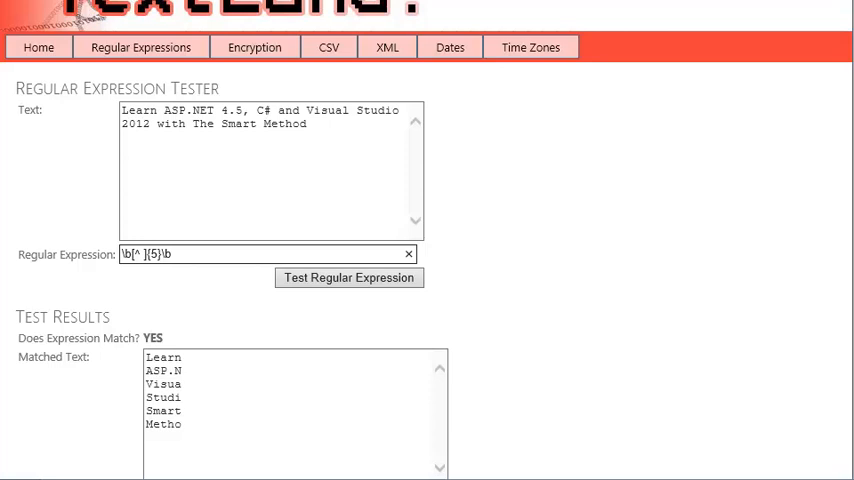
mouse_move(48, 246)
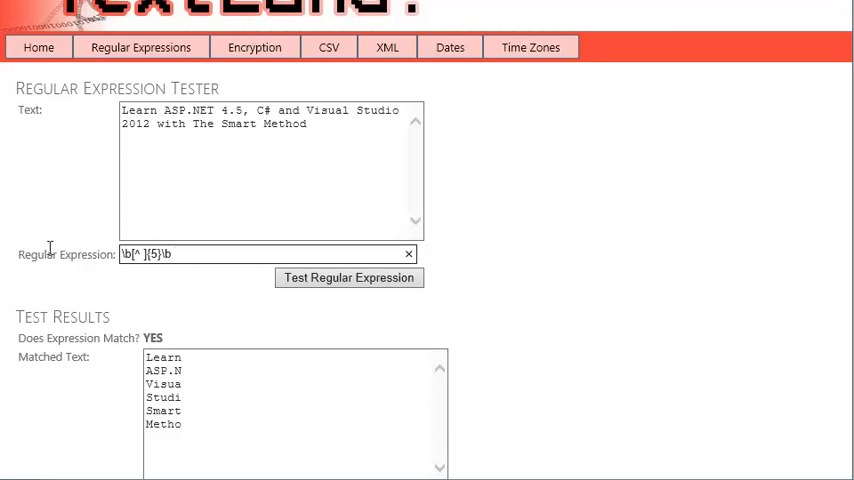
left_click(348, 278)
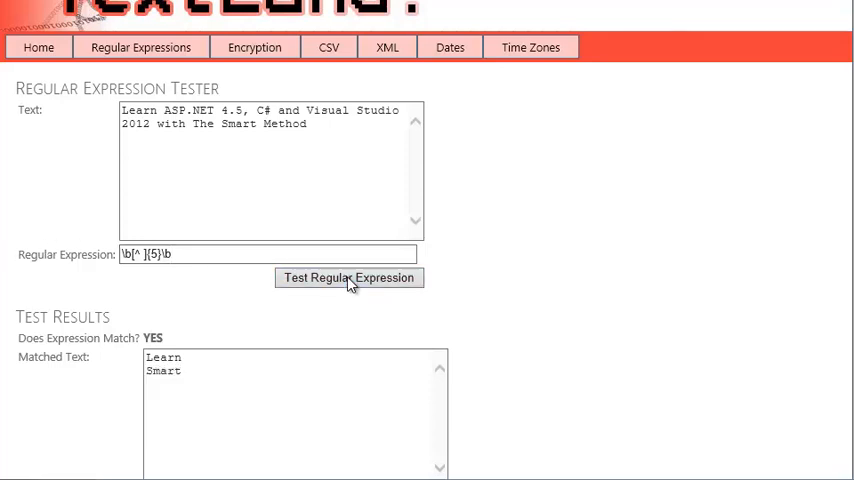
left_click(348, 276)
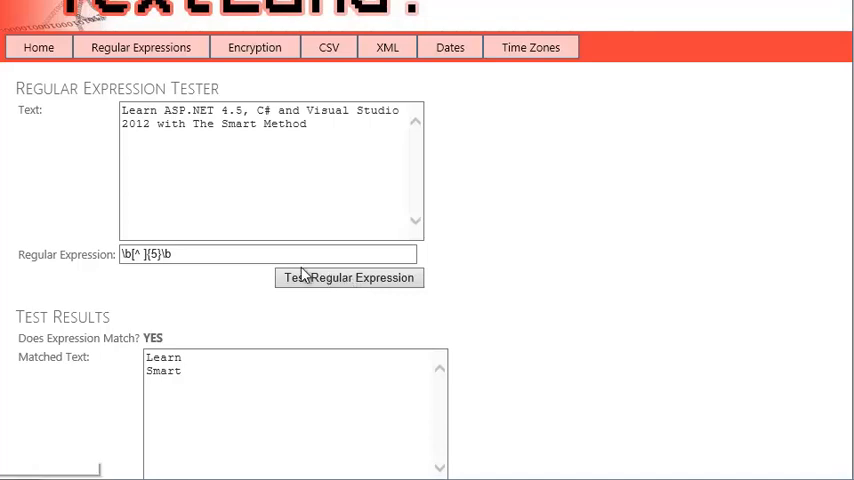
Change the pattern to ([^ ]{5})|(Method) and test it, matching Learn, Smart and Method
left_click(220, 254)
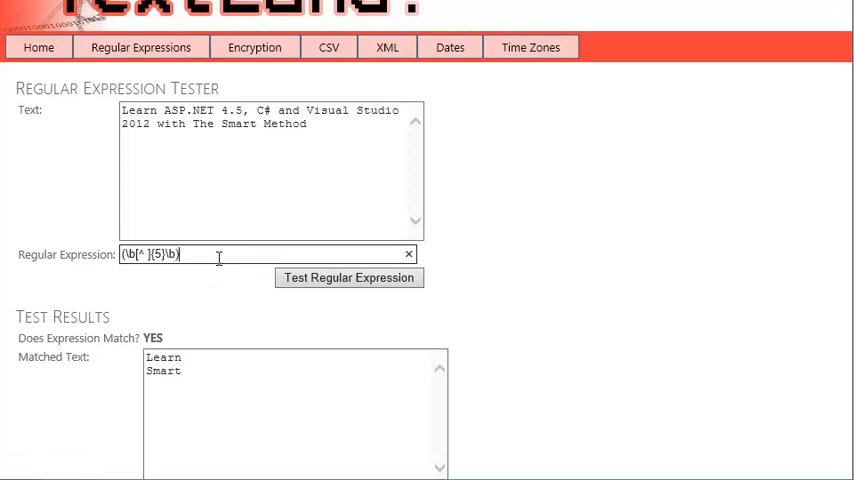
type("|")
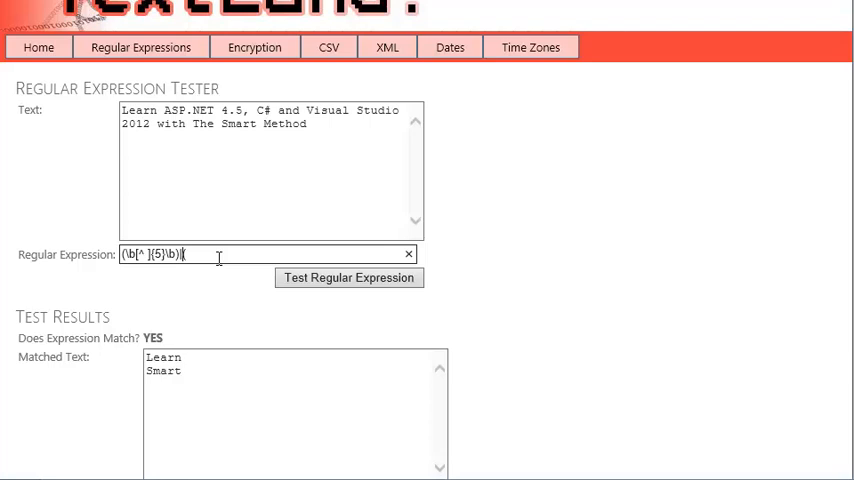
type("(Method")
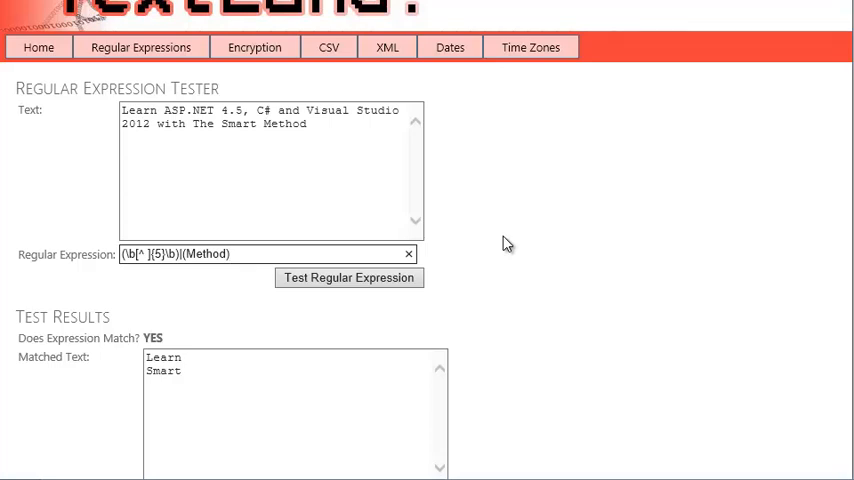
triple_click(264, 252)
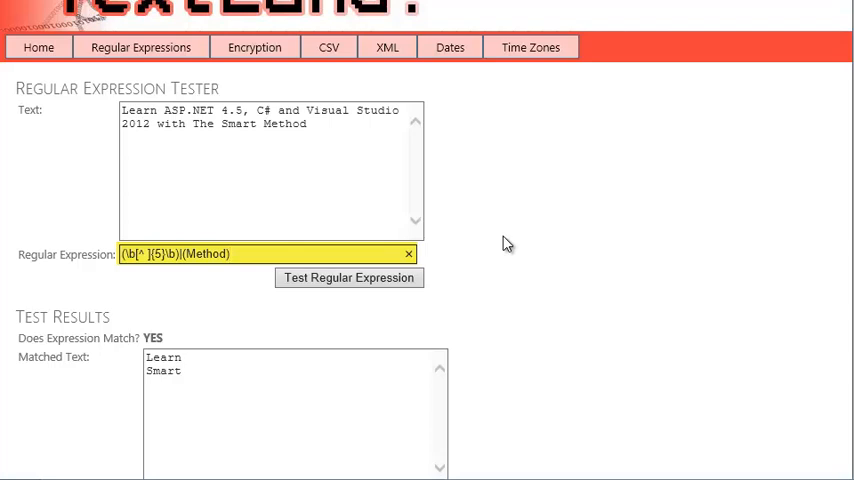
left_click(230, 254)
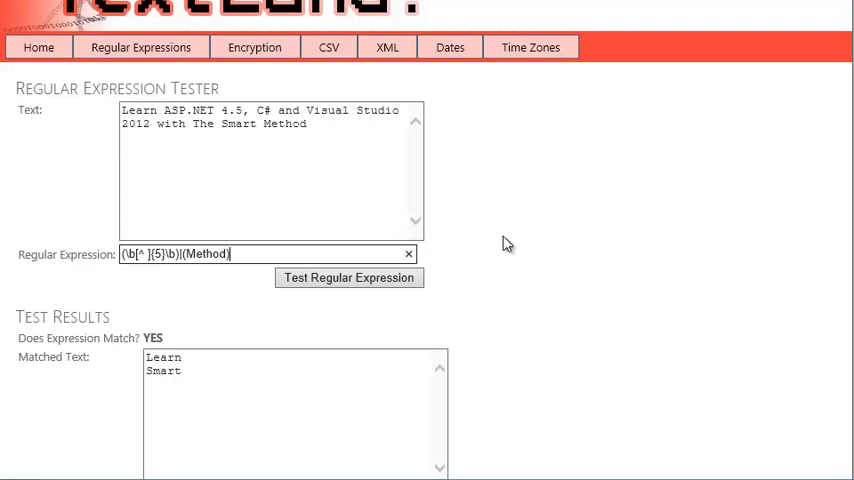
mouse_move(500, 246)
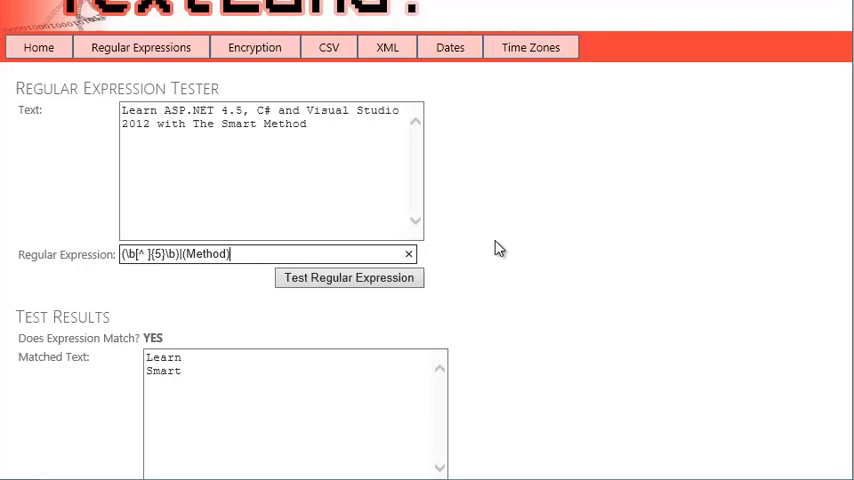
left_click(348, 276)
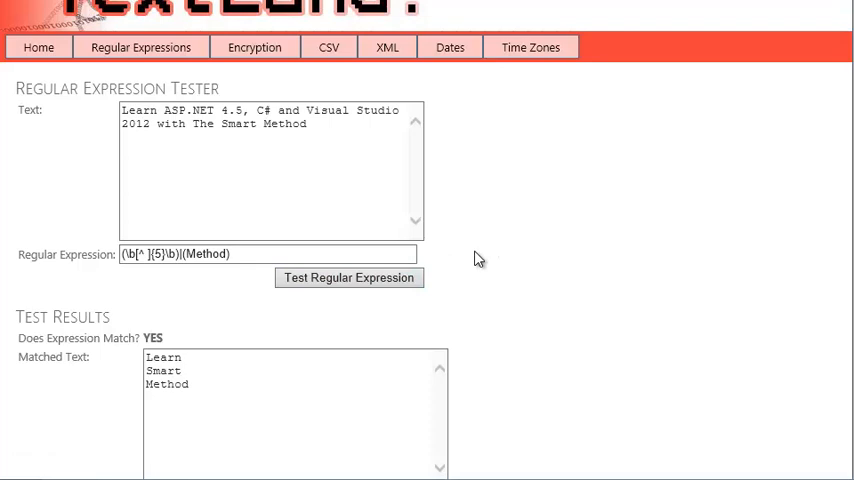